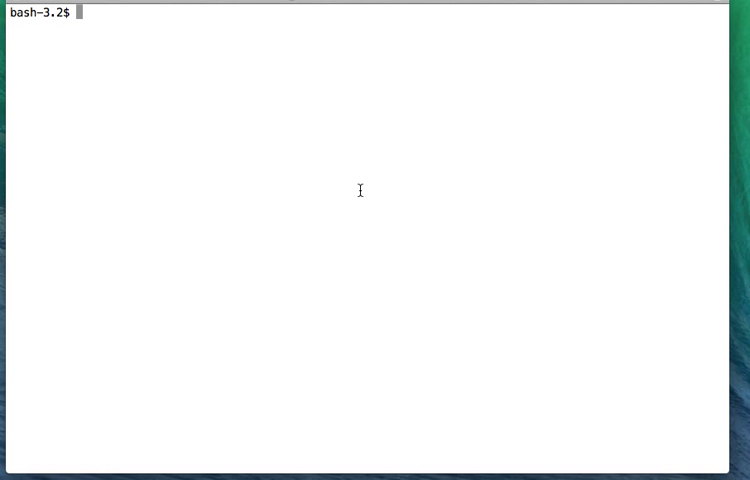
- Start irb and define a = [1,2,3,4,5], echoed back as [1, 2, 3, 4, 5]
type("irb")
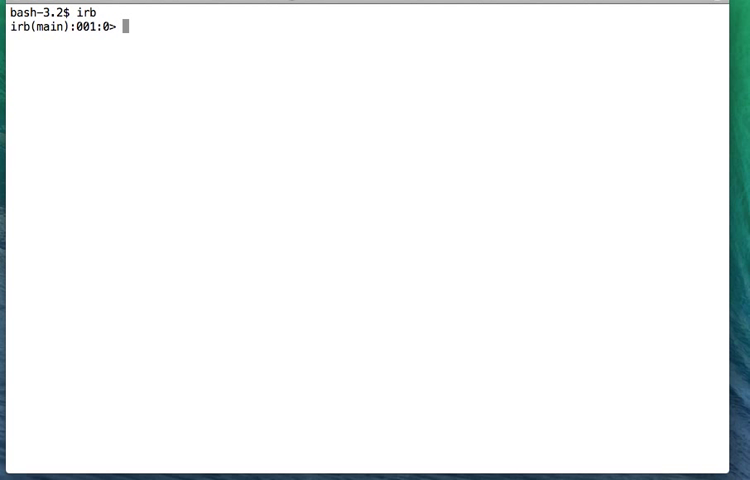
type("a =")
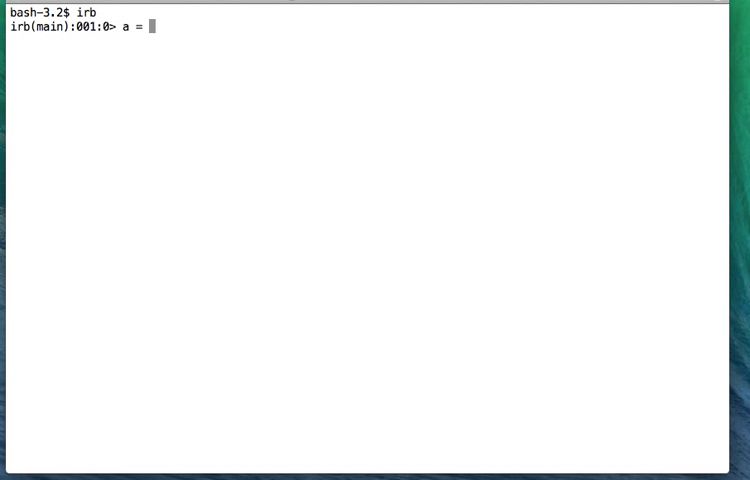
type("[1")
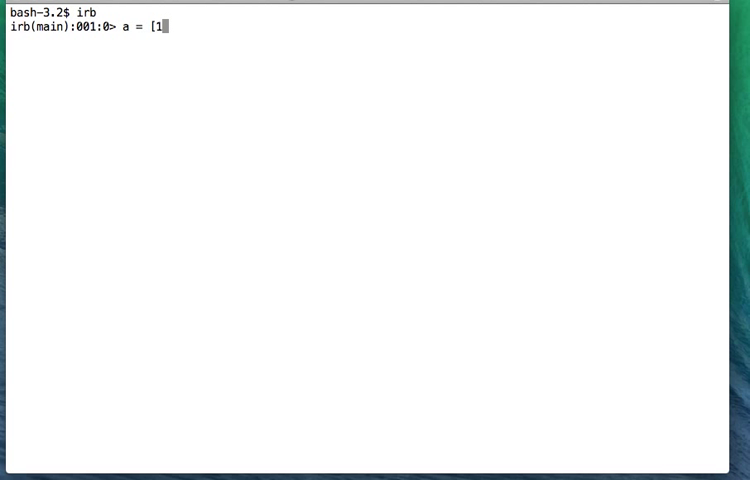
type(",2,3,")
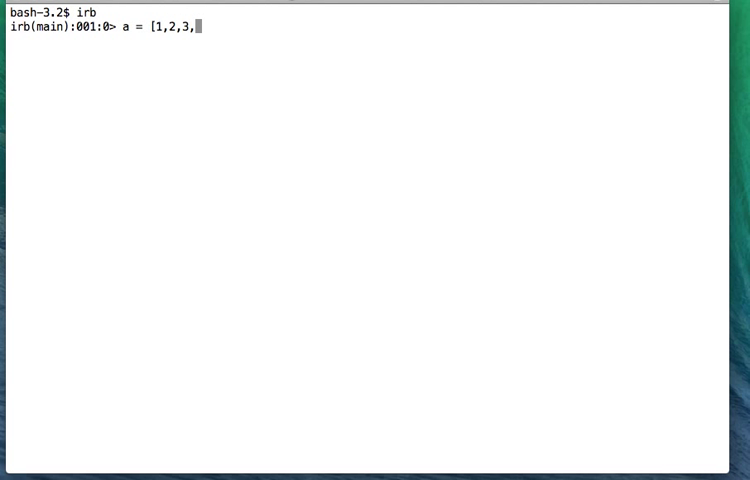
type("4,5")
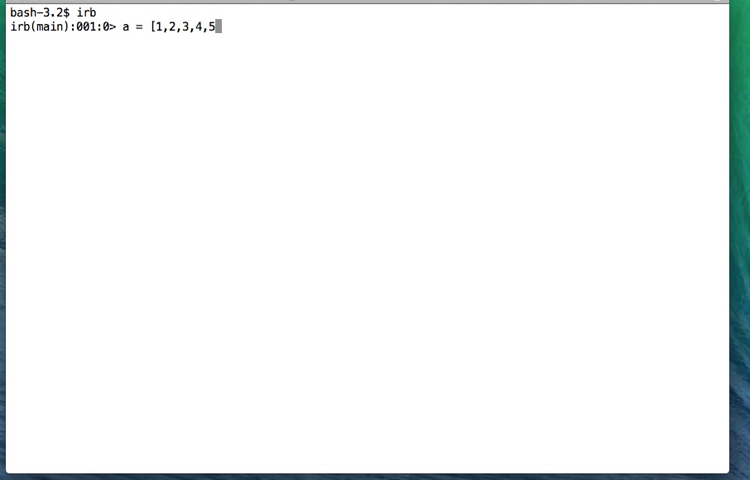
key("Return")
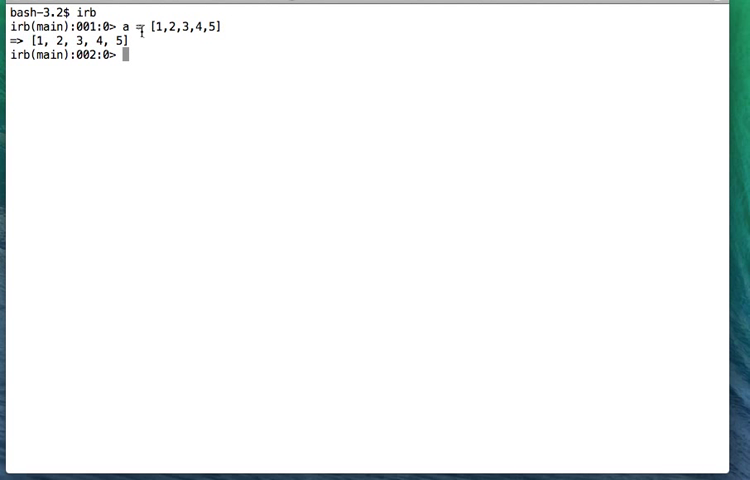
mouse_move(164, 46)
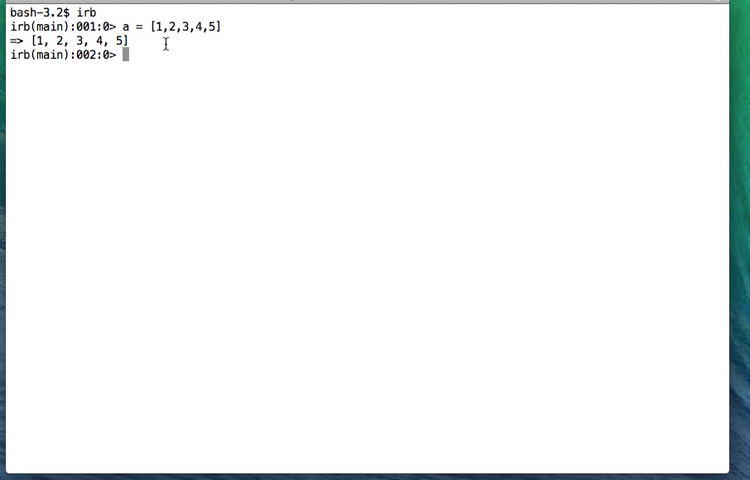
- Begin a.map { } with block parameter |x| at the irb prompt
type("a")
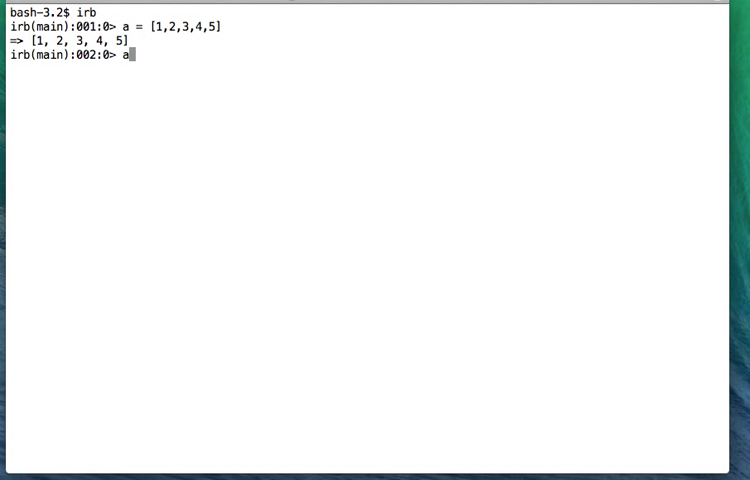
type(".map")
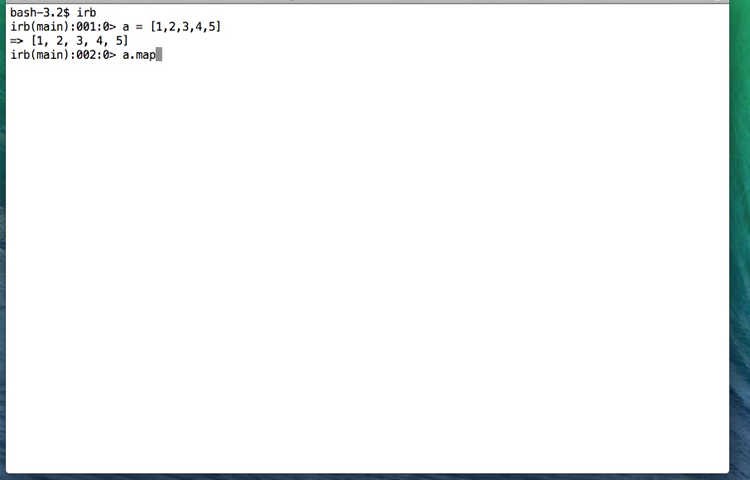
type("{")
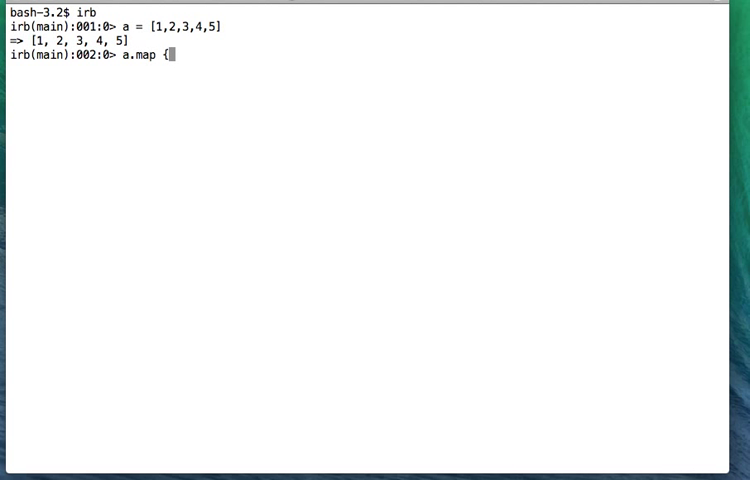
type("}")
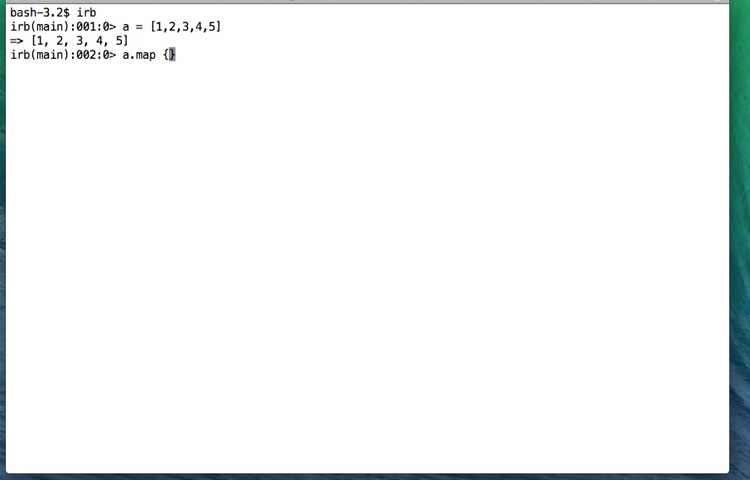
type("|x|")
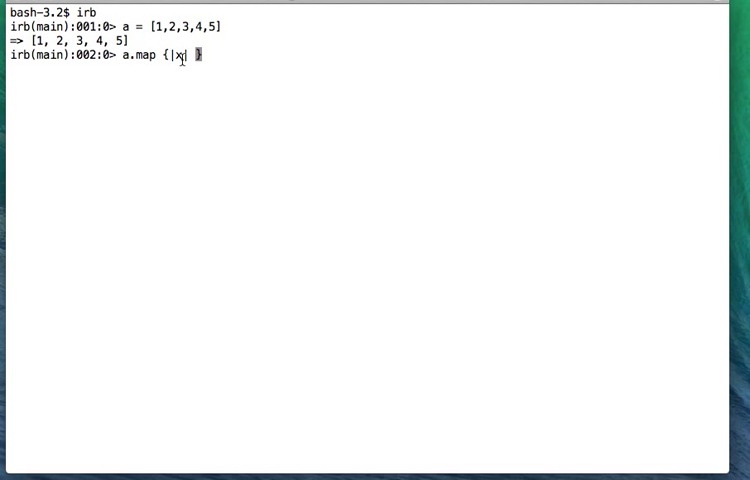
- Finish the block body as x*x so the line reads a.map {|x| x*x}
type("x")
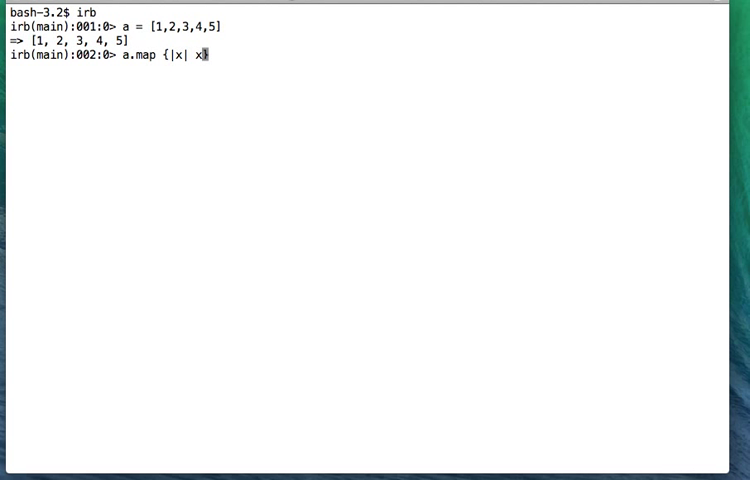
type("*x")
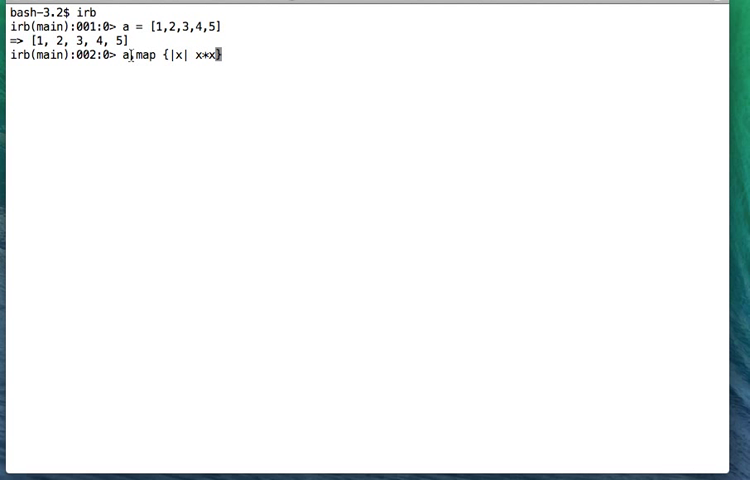
type(".")
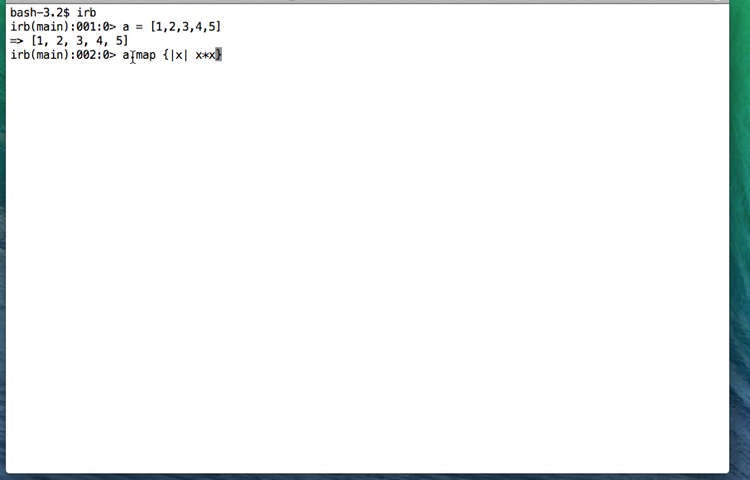
type(".")
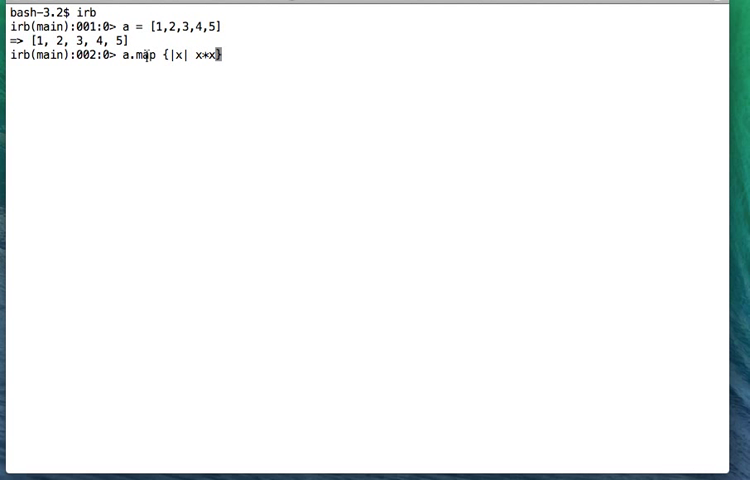
type("}")
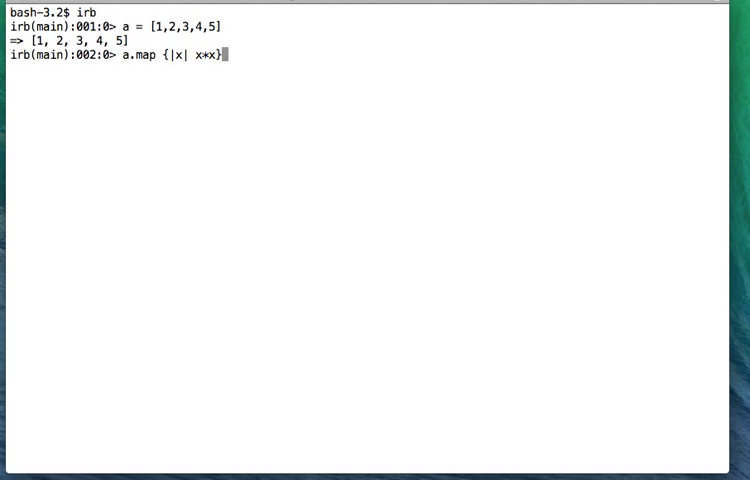
- Evaluate a.map {|x| x*x}, returning [1, 4, 9, 16, 25]
key("Return")
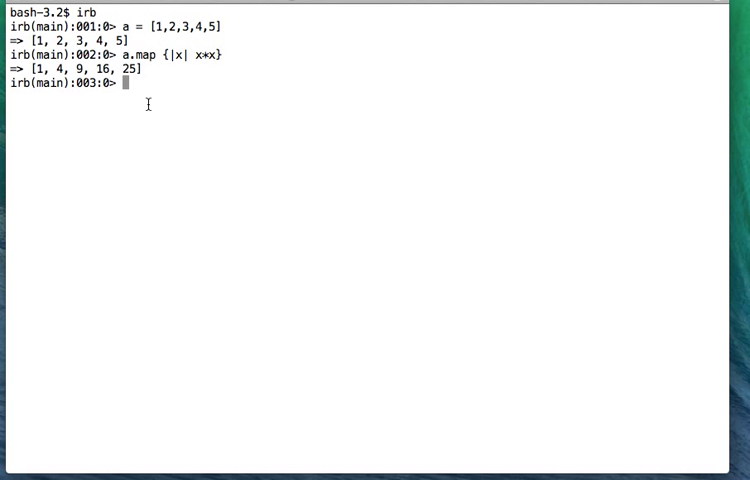
- Evaluate a.collect {|x| x*x}, also returning [1, 4, 9, 16, 25]
type("a.map {|x| x*x}")
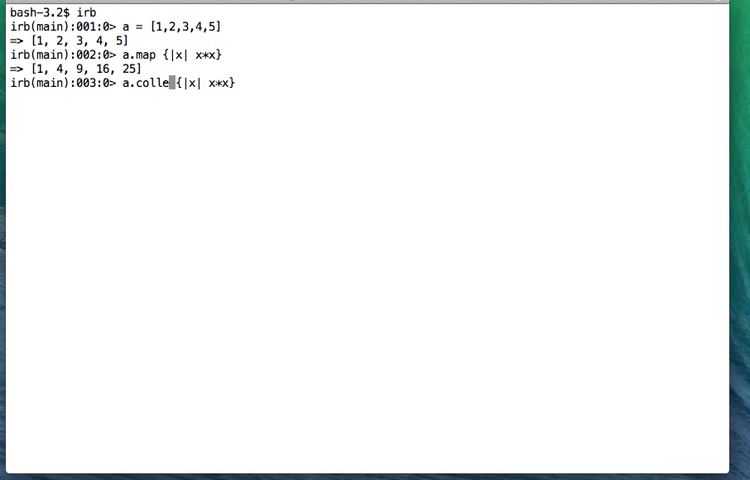
key("Return")
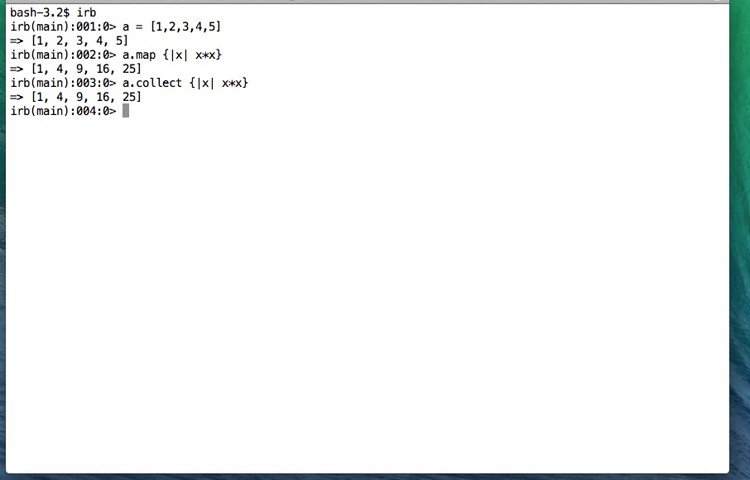